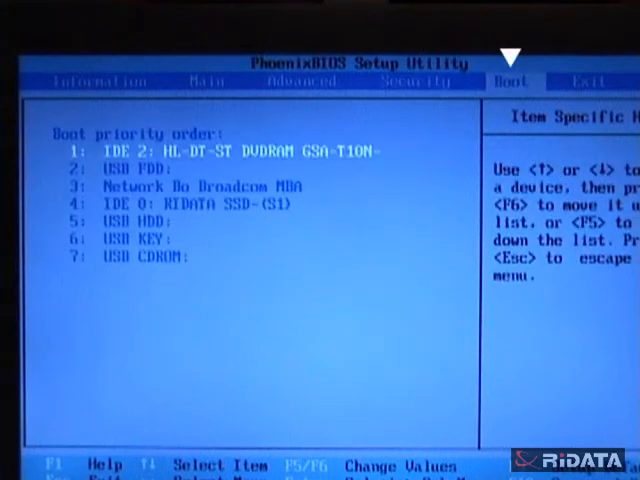
- Move the IDE 0: RIDATA SSD entry up the boot priority list ahead of network boot
key(down)
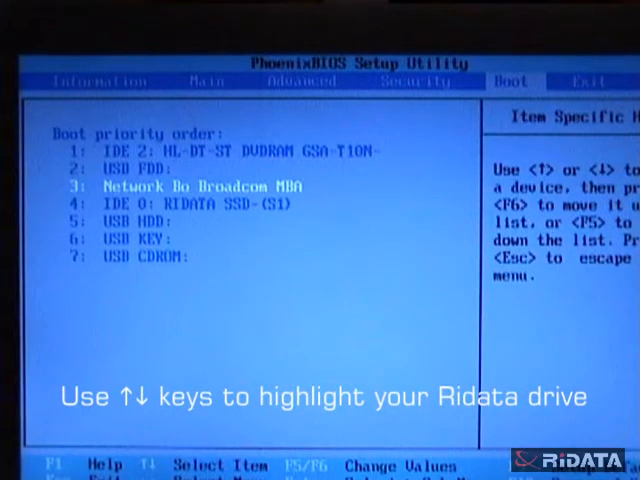
key(down)
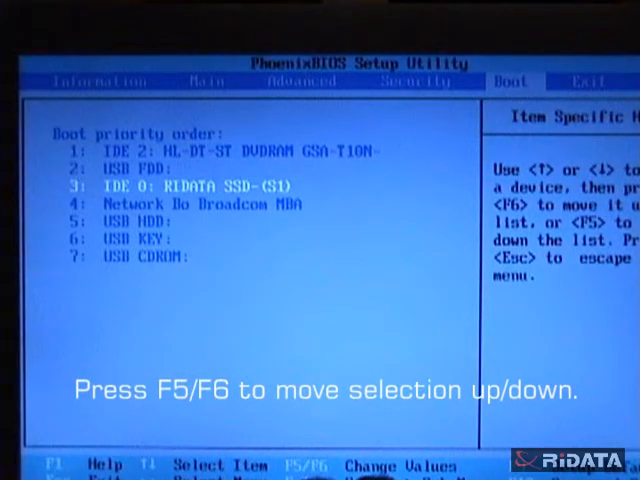
key(f5)
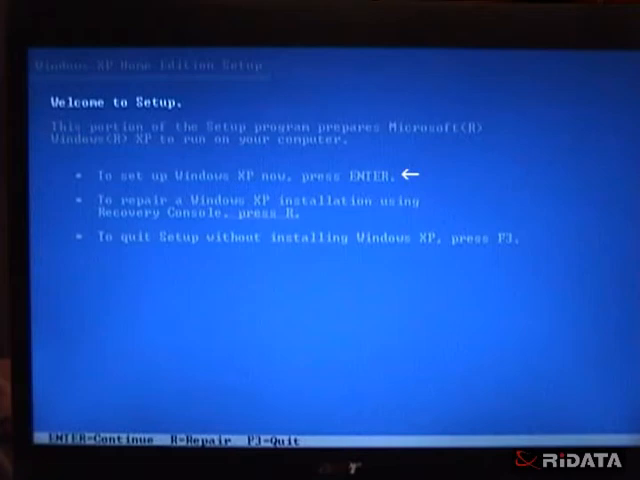
- Start Windows XP setup and accept the licence agreement with F8 to reach the partition list
key(enter)
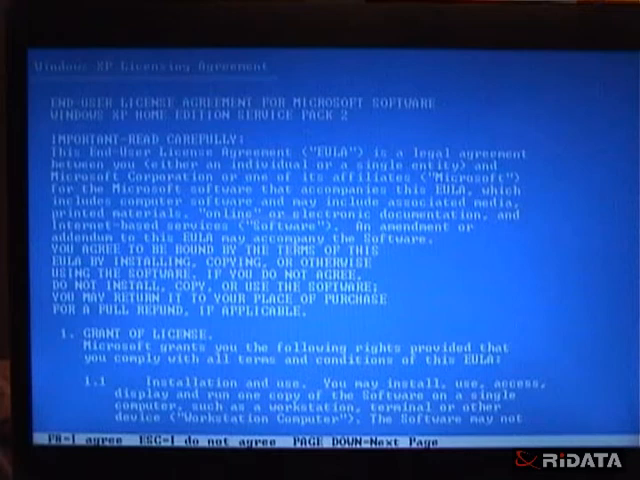
key(f8)
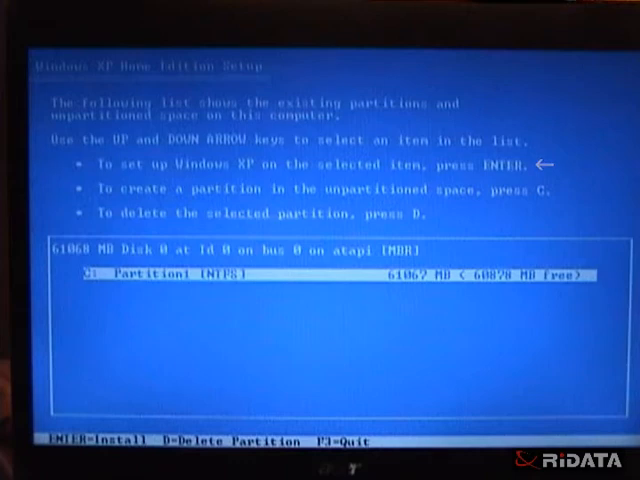
- Install onto partition C: of the 61068 MB disk and confirm a full NTFS format
key(enter)
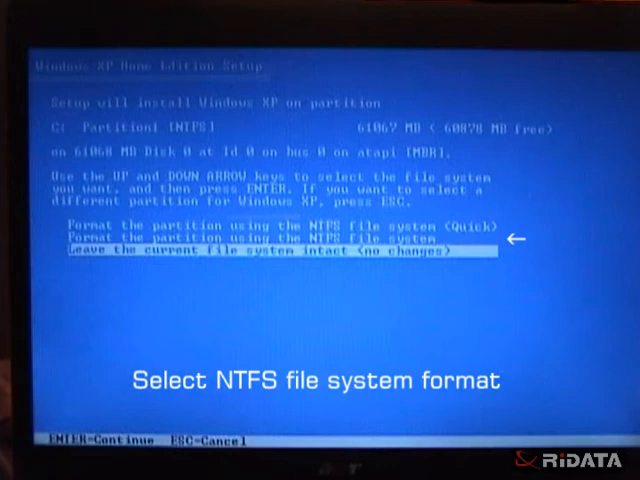
key(up)
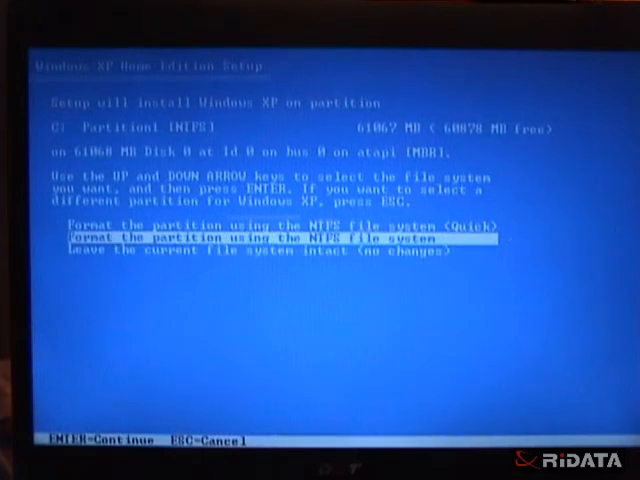
key(enter)
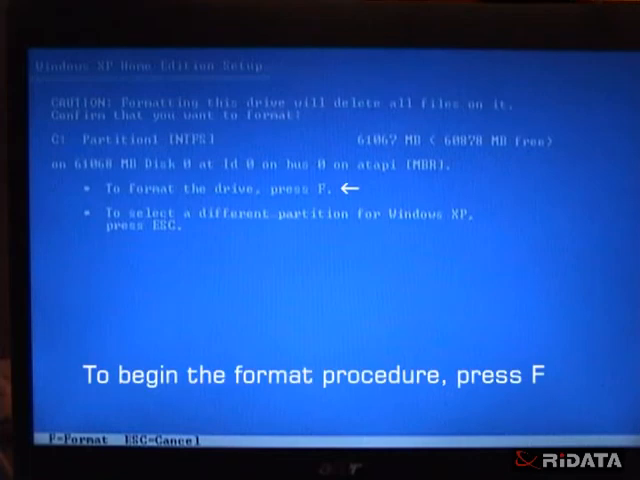
key(f)
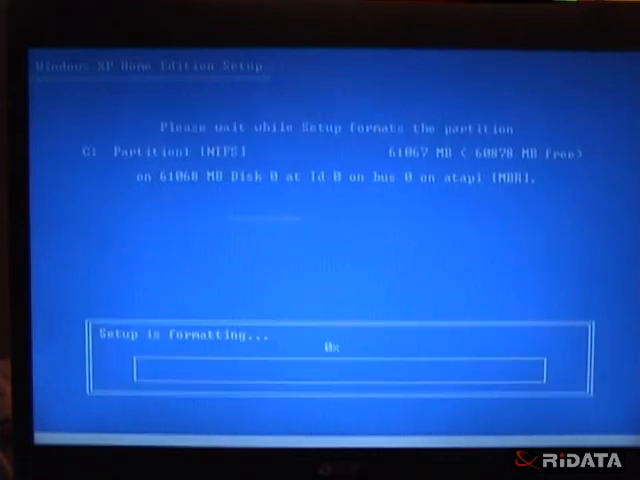